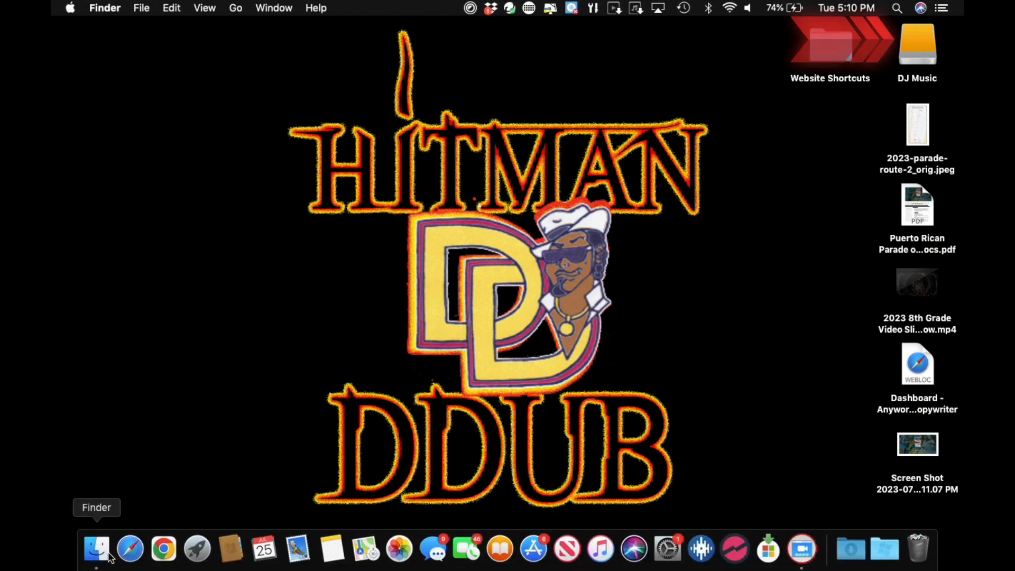
Bring up a Finder window on Recents with the sidebar's Locations drives in view.
left_click(96, 549)
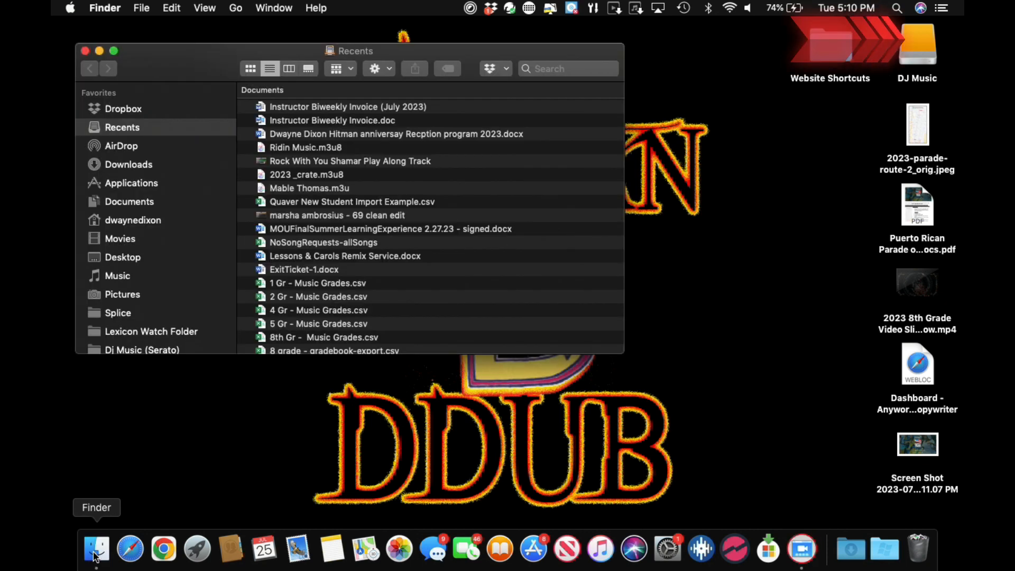
scroll("down", 3)
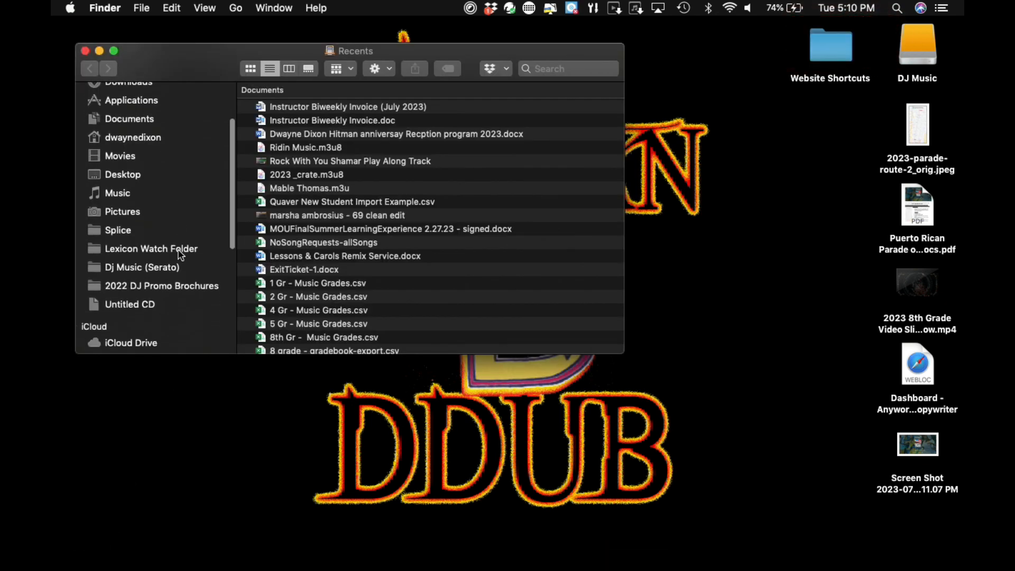
scroll("down", 3)
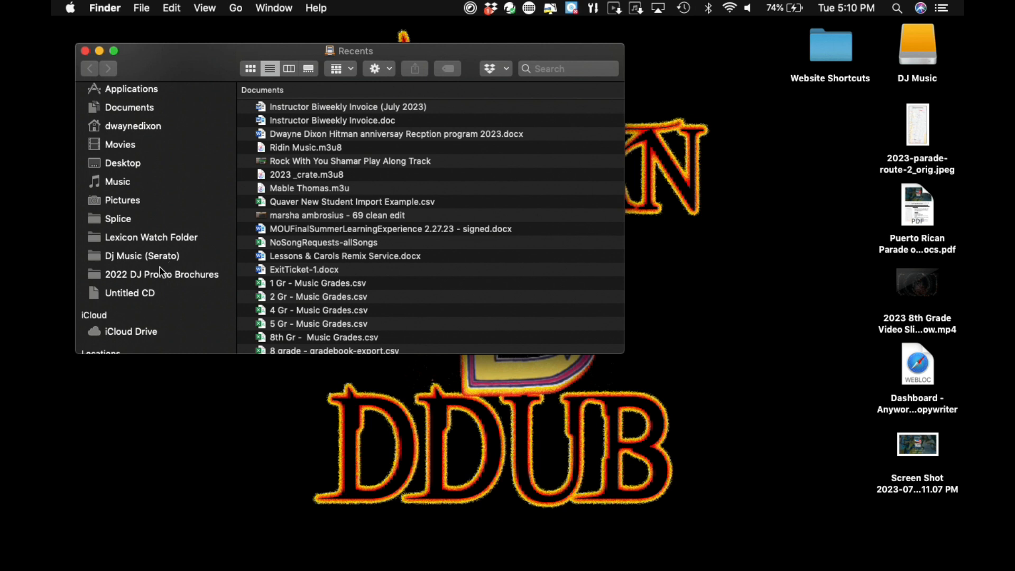
scroll("down", 3)
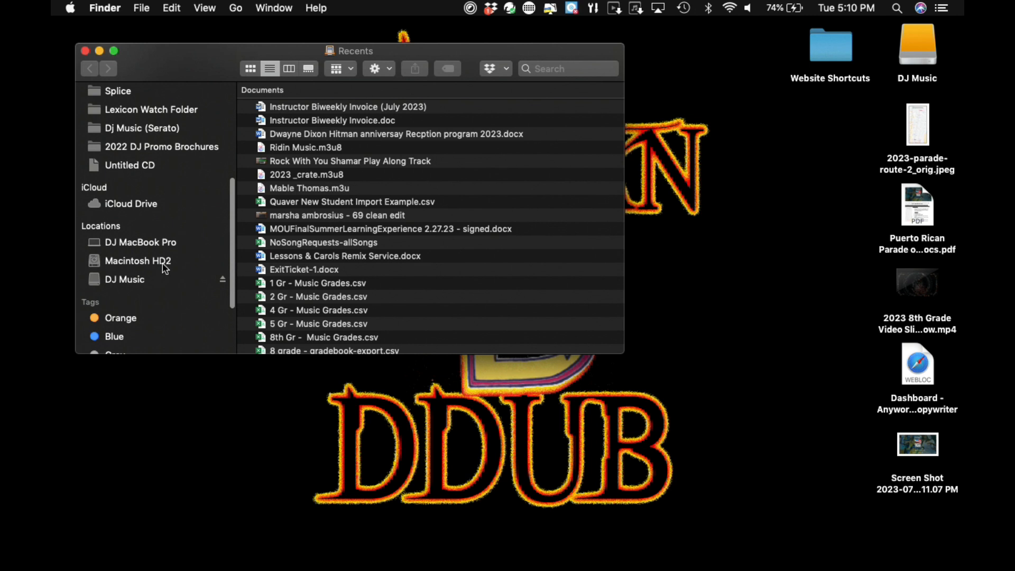
On Macintosh HD2, select _Serato_, _Serato_Backup and Dj Music (Serato) and show their actions menu.
left_click(137, 260)
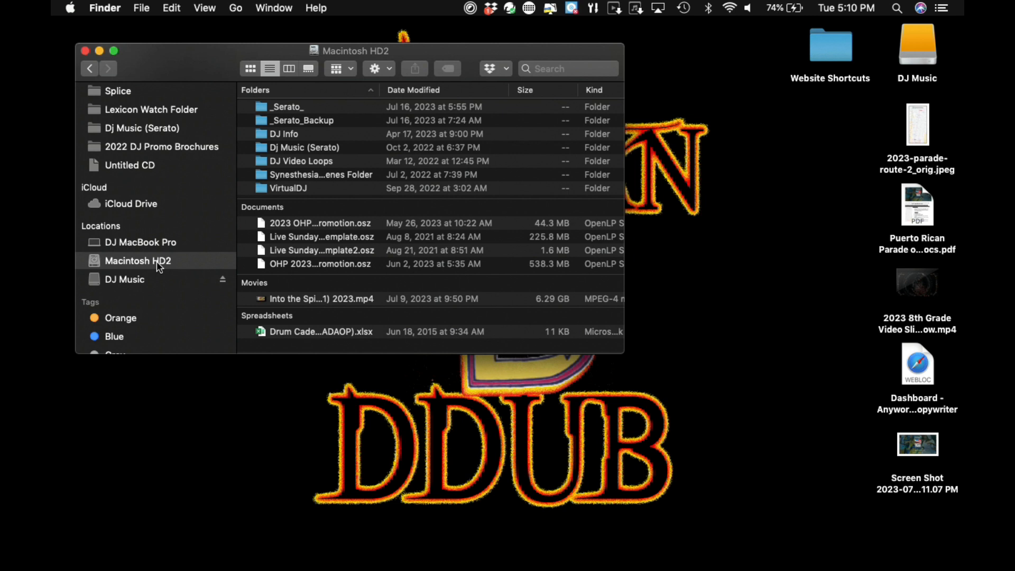
mouse_move(163, 267)
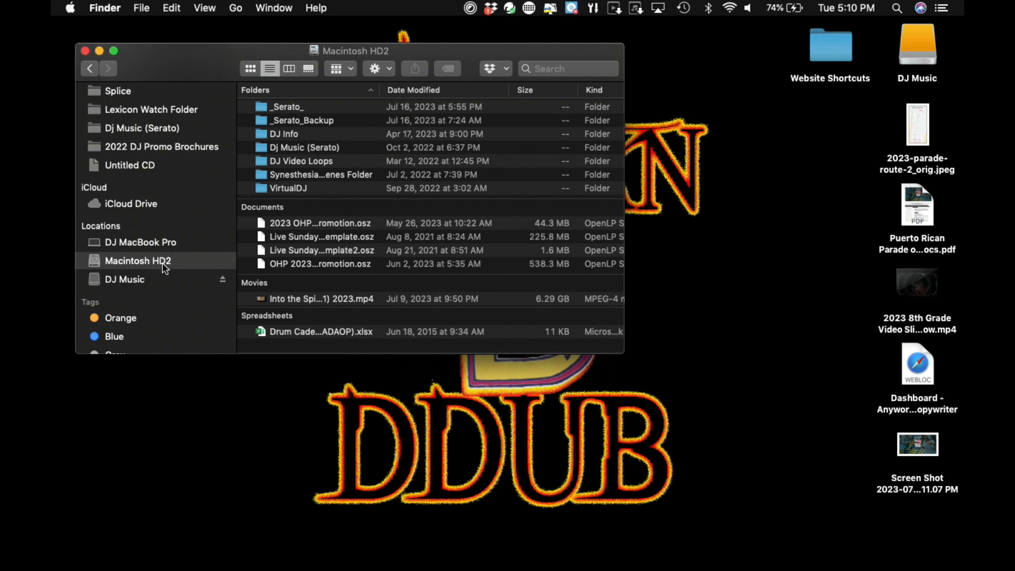
left_click(288, 106)
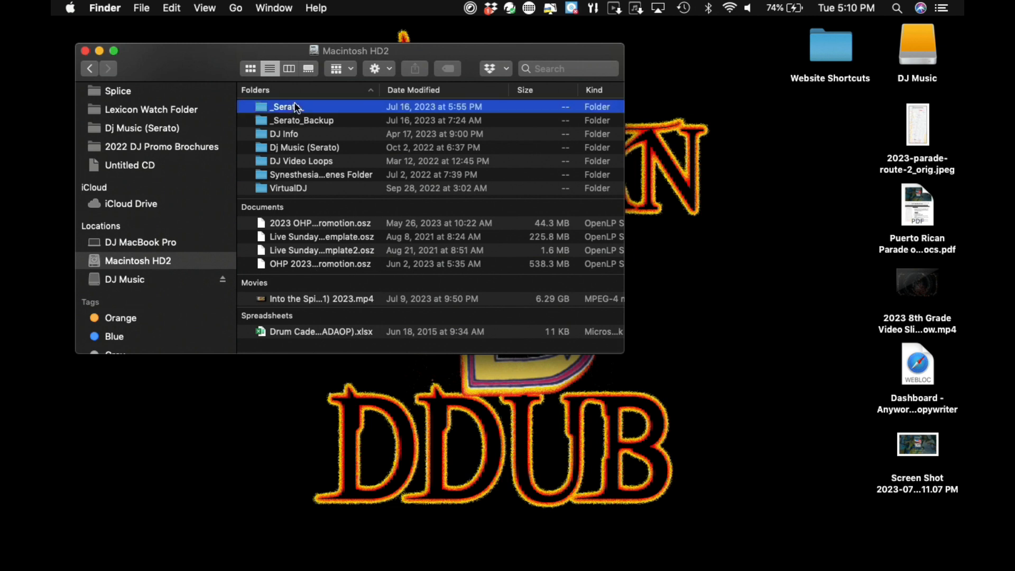
left_click(301, 120)
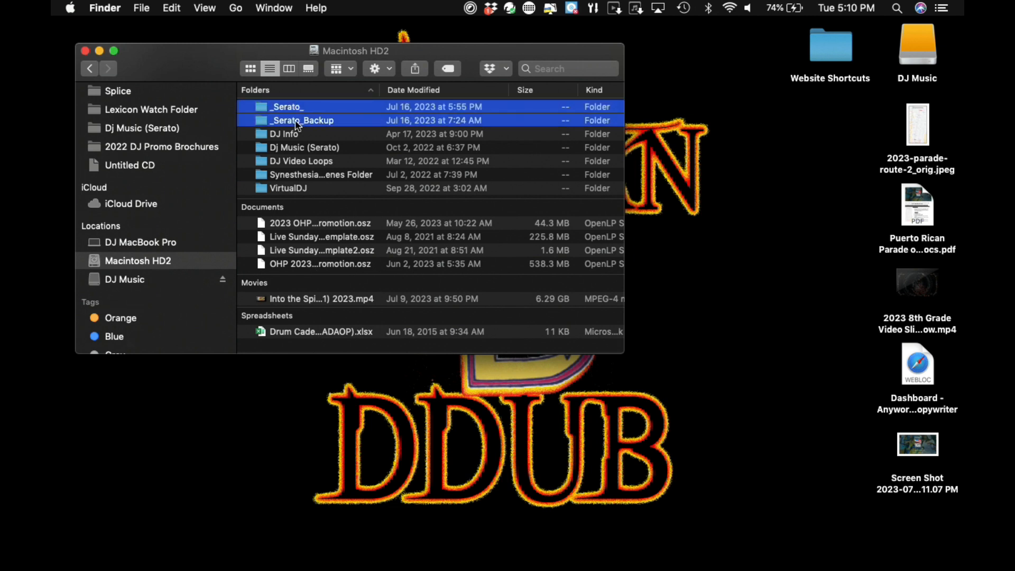
mouse_move(298, 152)
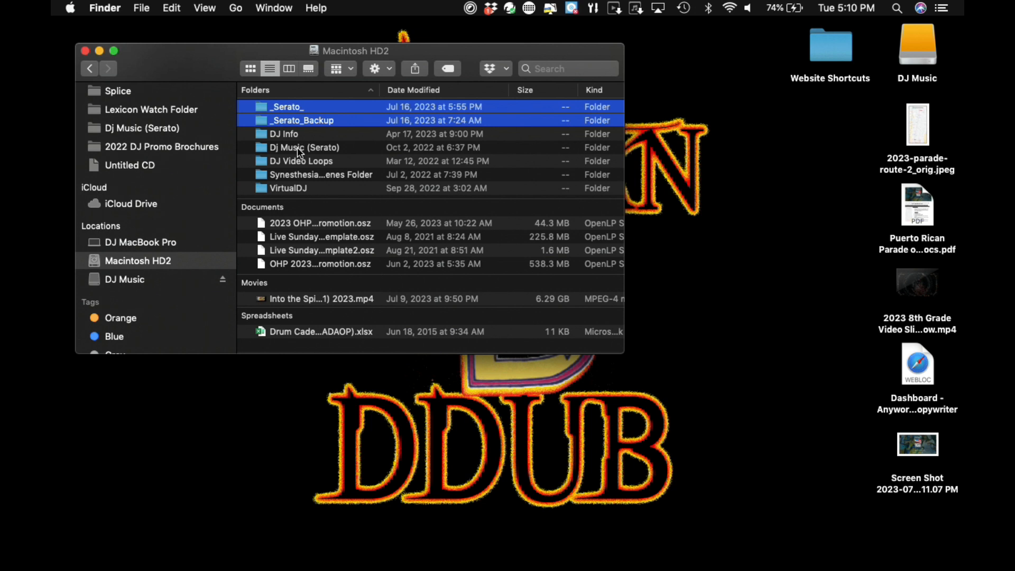
left_click(304, 147)
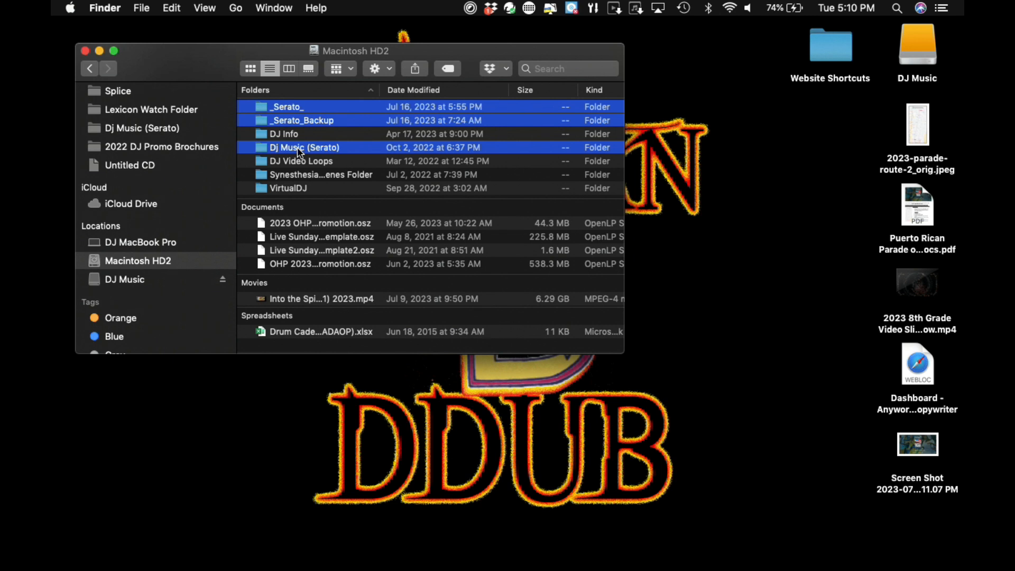
right_click(303, 147)
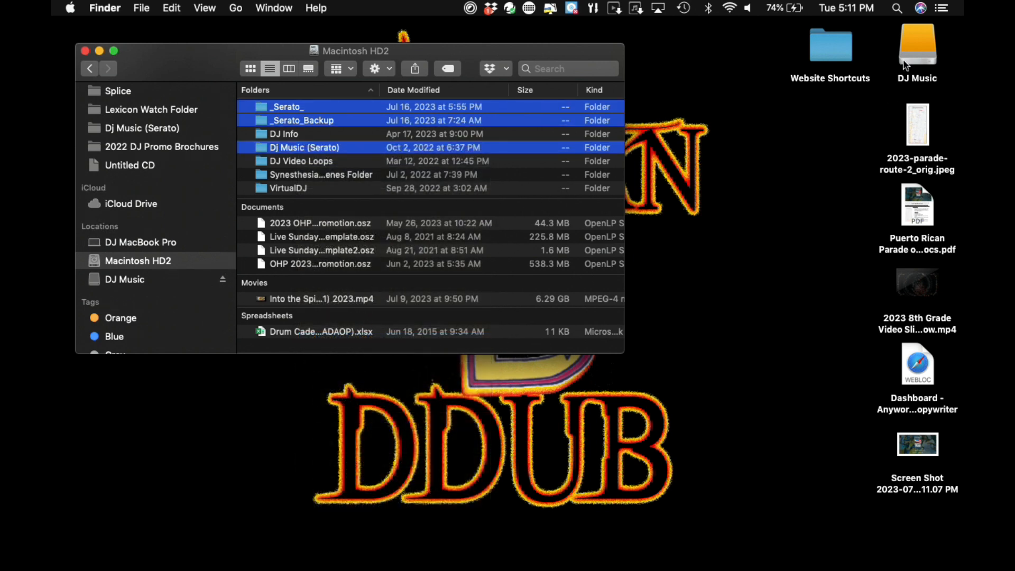
Copy the three folders to the DJ Music drive, merging duplicates with Apply to All.
double_click(916, 44)
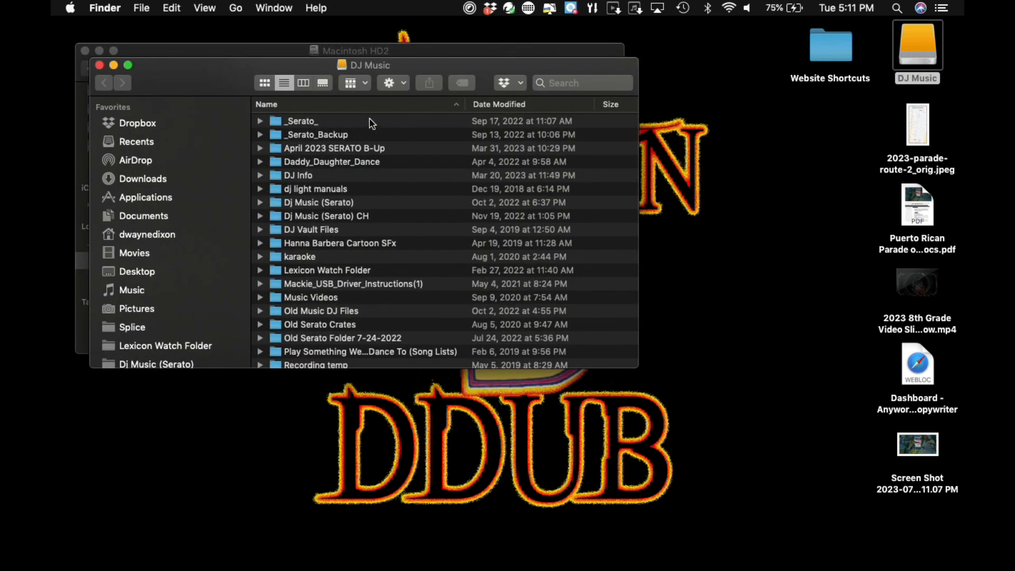
mouse_move(360, 169)
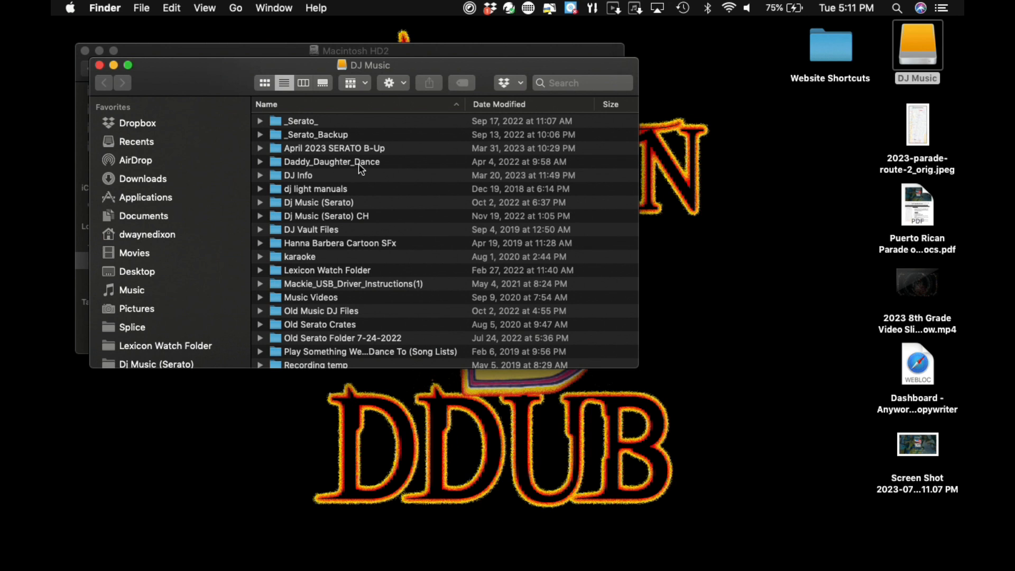
mouse_move(397, 203)
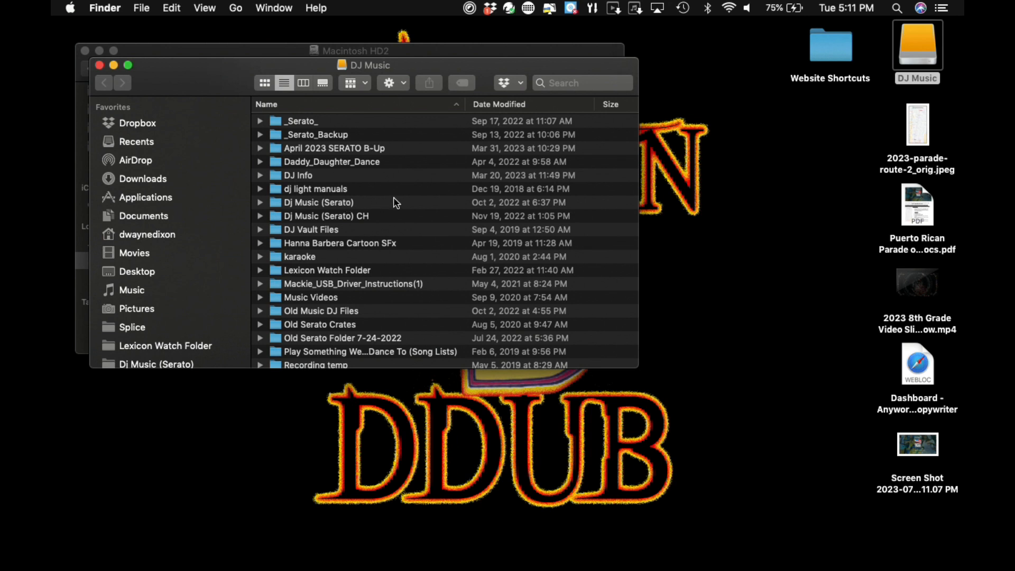
mouse_move(425, 200)
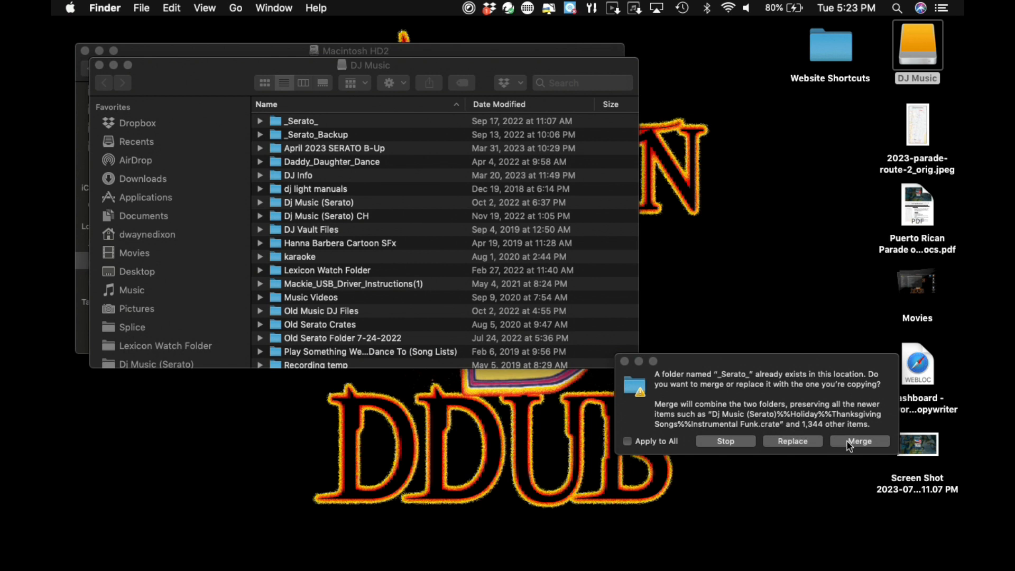
mouse_move(632, 445)
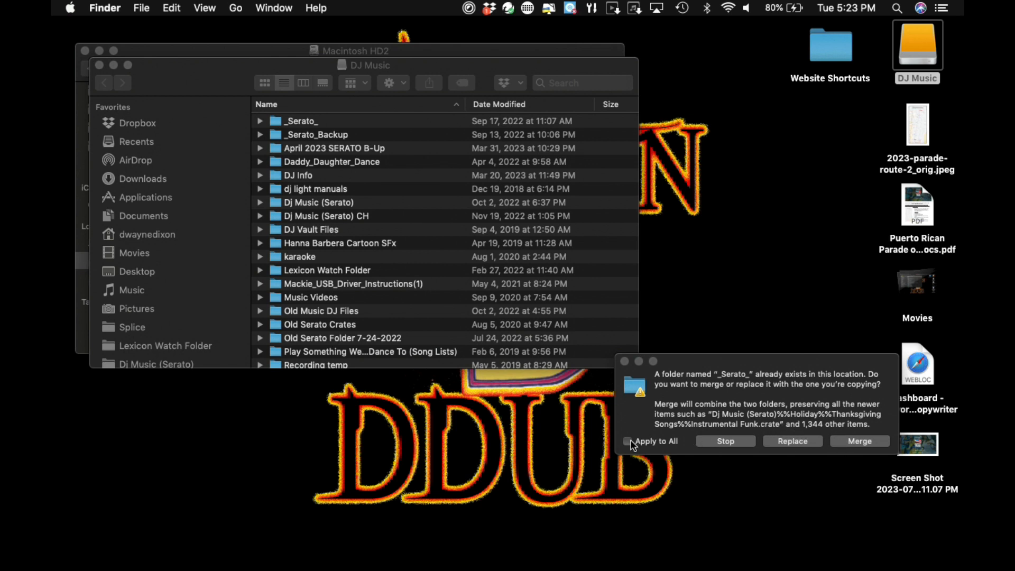
left_click(627, 440)
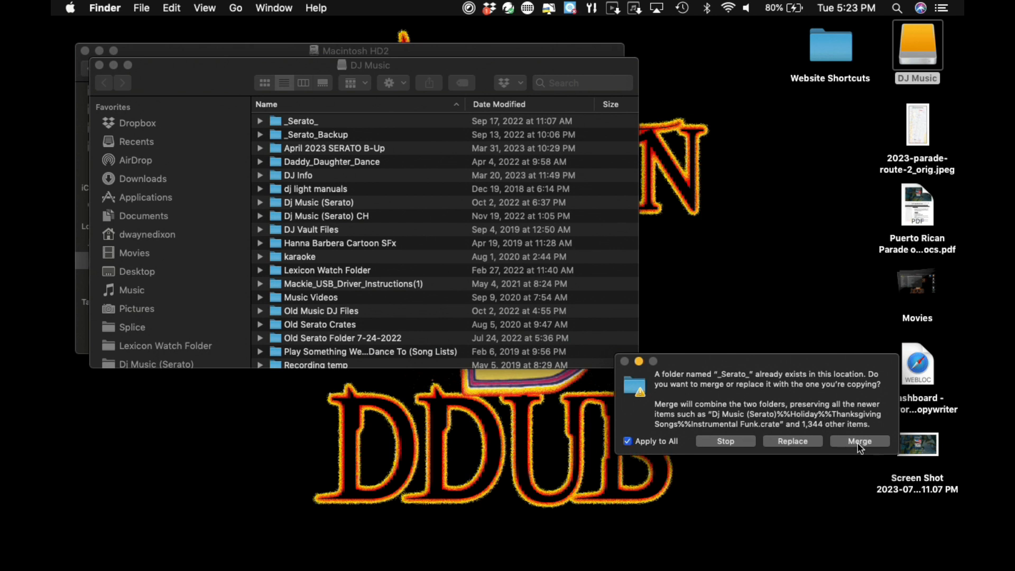
left_click(858, 440)
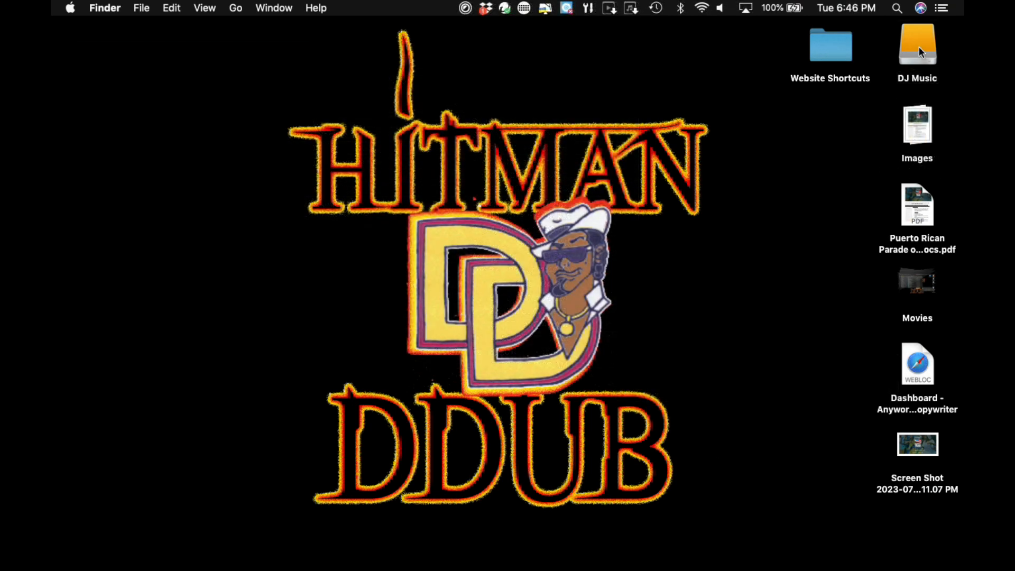
Show the DJ Music drive sorted by Date Modified with the updated _Serato_ folders on top.
double_click(916, 45)
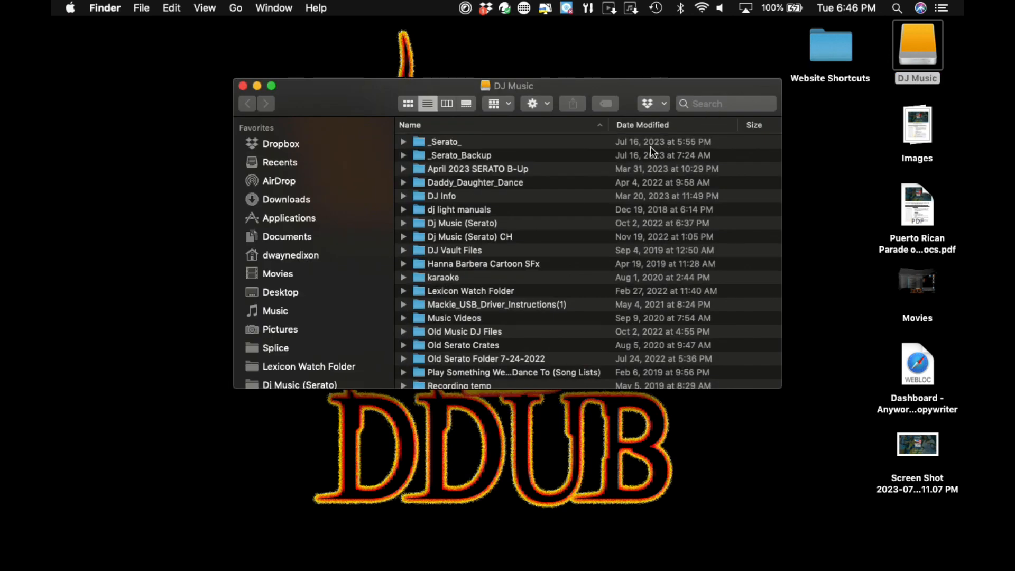
left_click(642, 125)
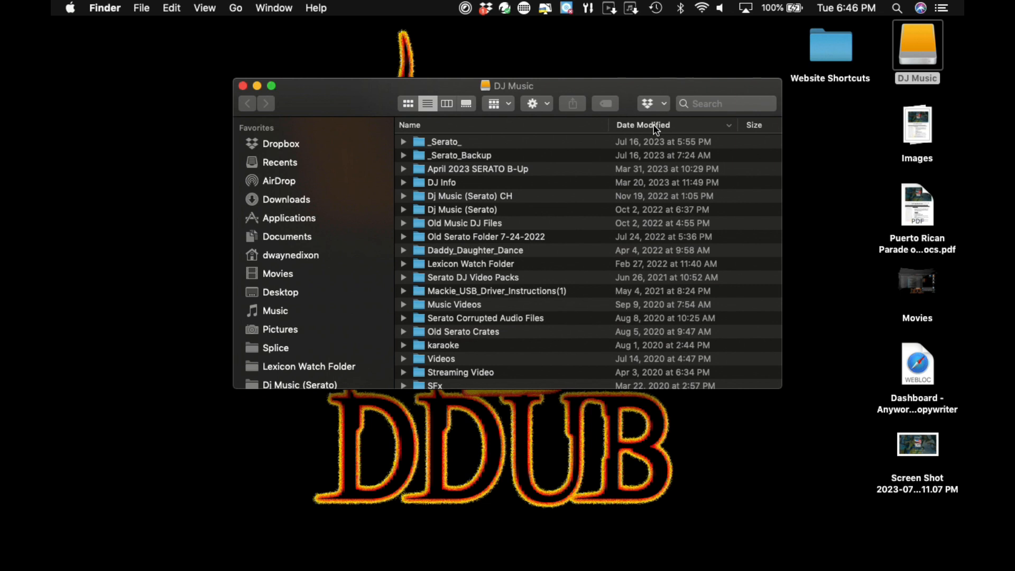
left_click(643, 125)
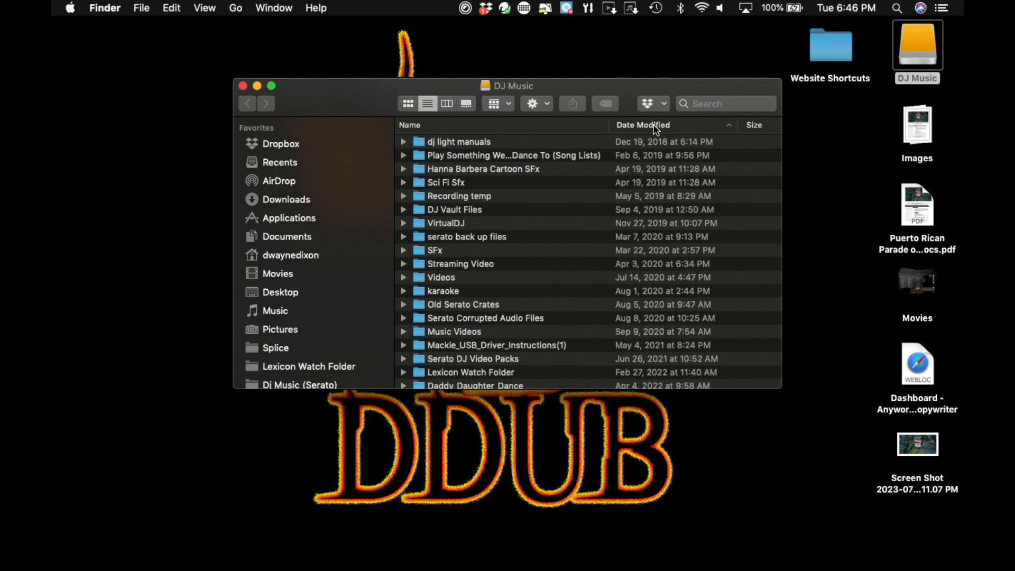
left_click(642, 125)
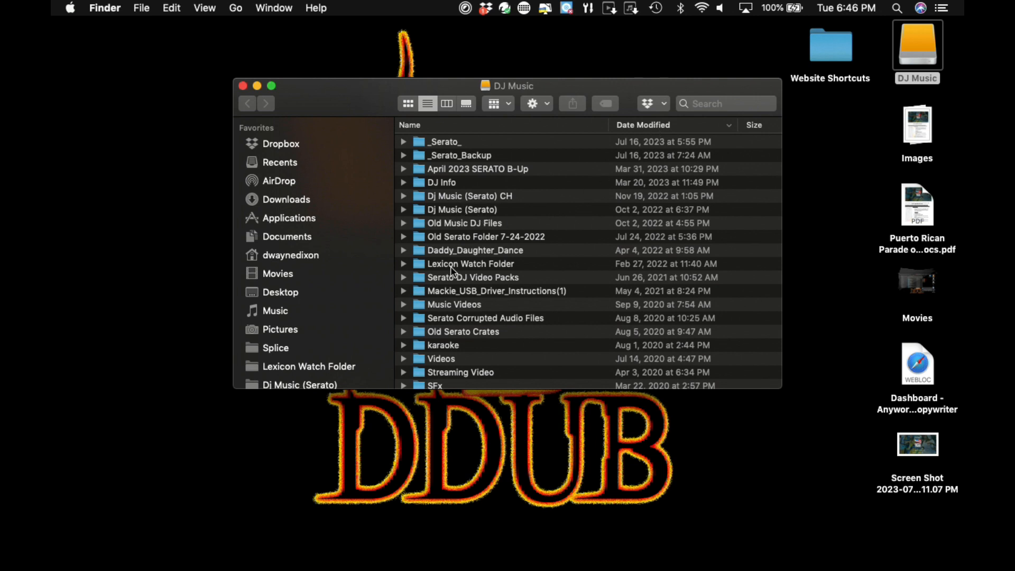
mouse_move(457, 298)
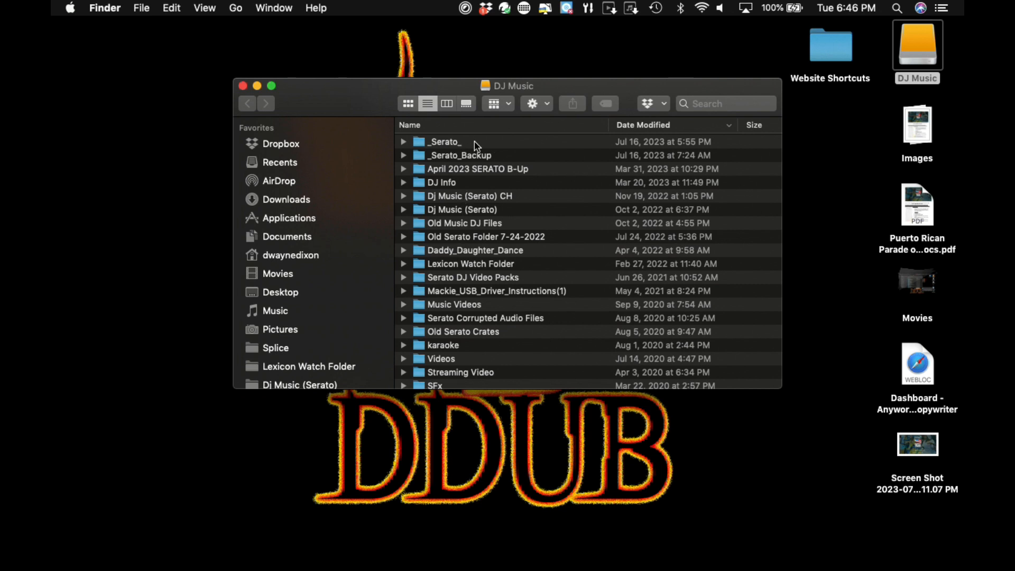
mouse_move(478, 159)
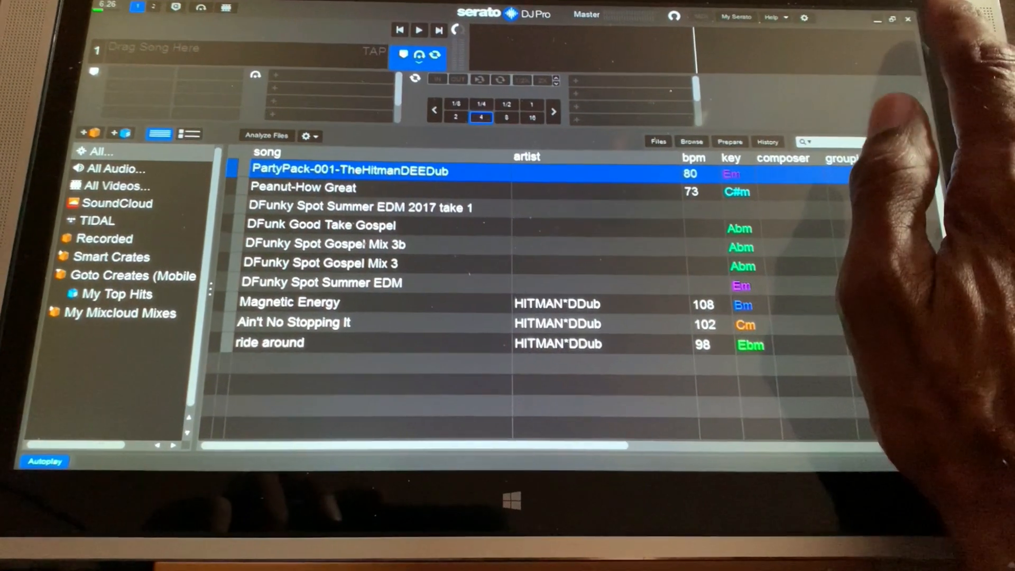
Close Serato DJ Pro on the Windows computer so its exit prompt shows.
left_click(908, 19)
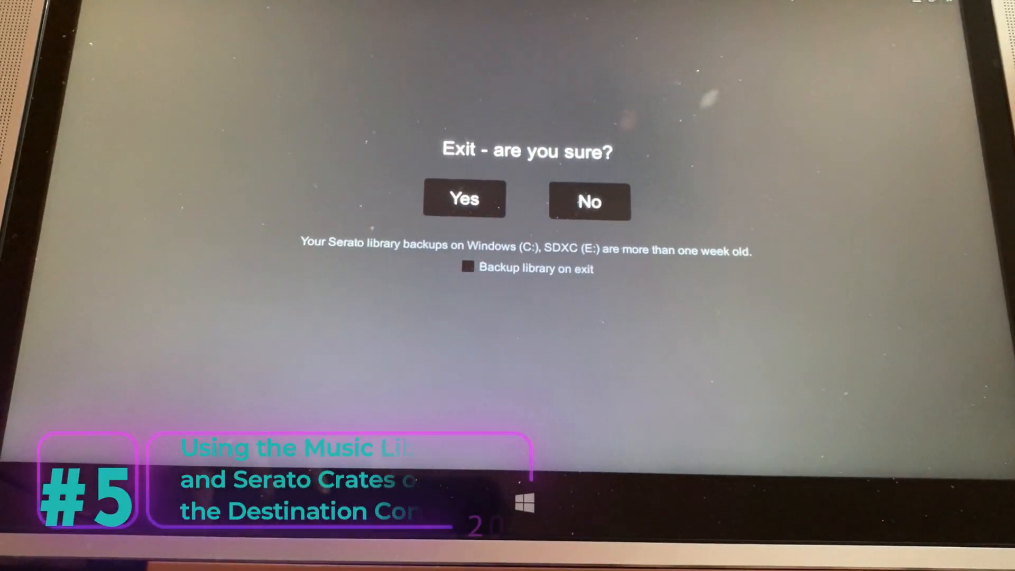
Confirm quitting Serato and browse the DJ Music drive's copied folders in File Explorer.
left_click(463, 198)
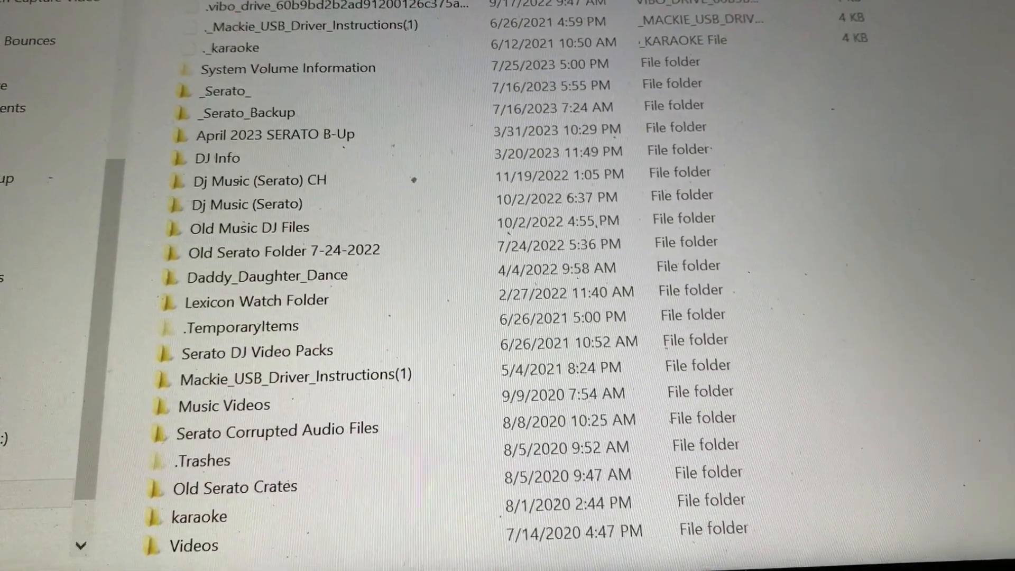
scroll("down", 3)
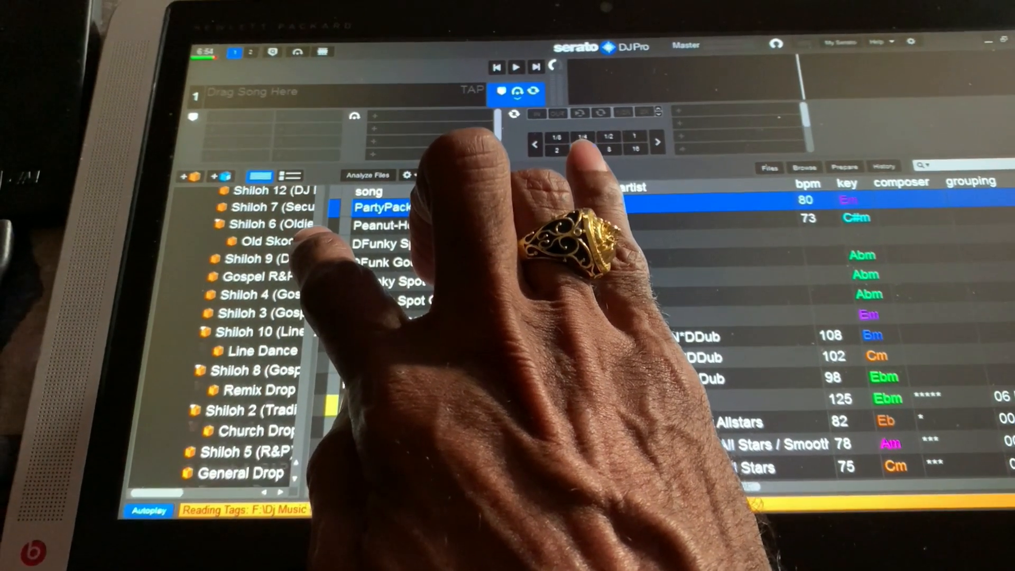
Scroll Serato's crate panel to see the Shiloh and Line Dance crates from the drive.
scroll("down", 3)
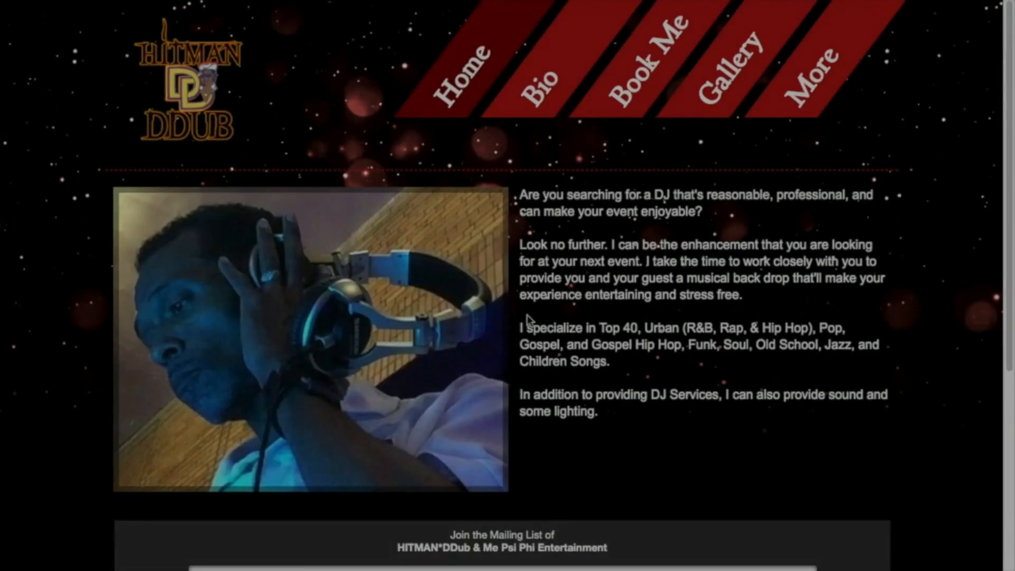
Go to the Book Me page and bring its booking request form into view.
left_click(645, 71)
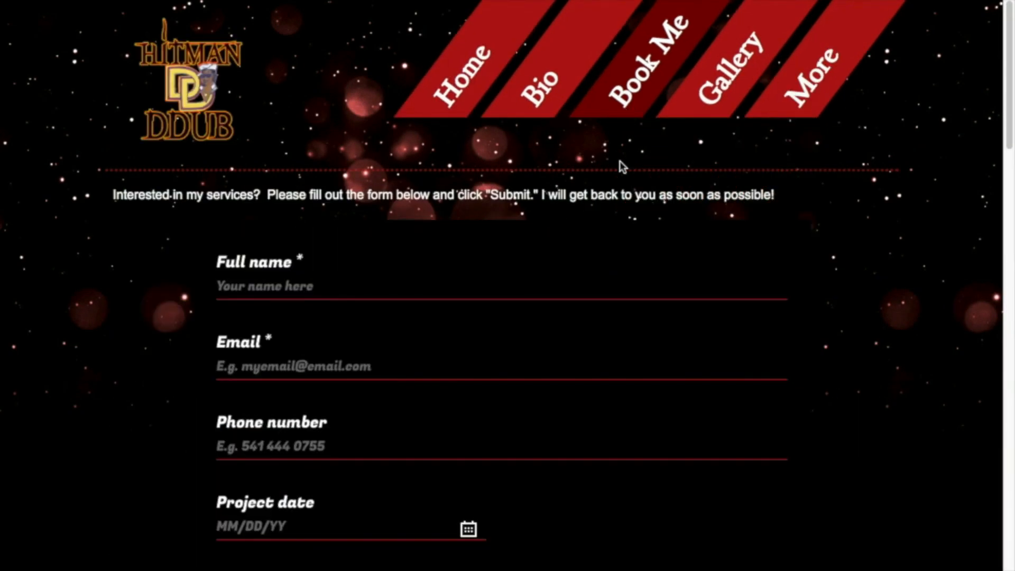
scroll("down", 3)
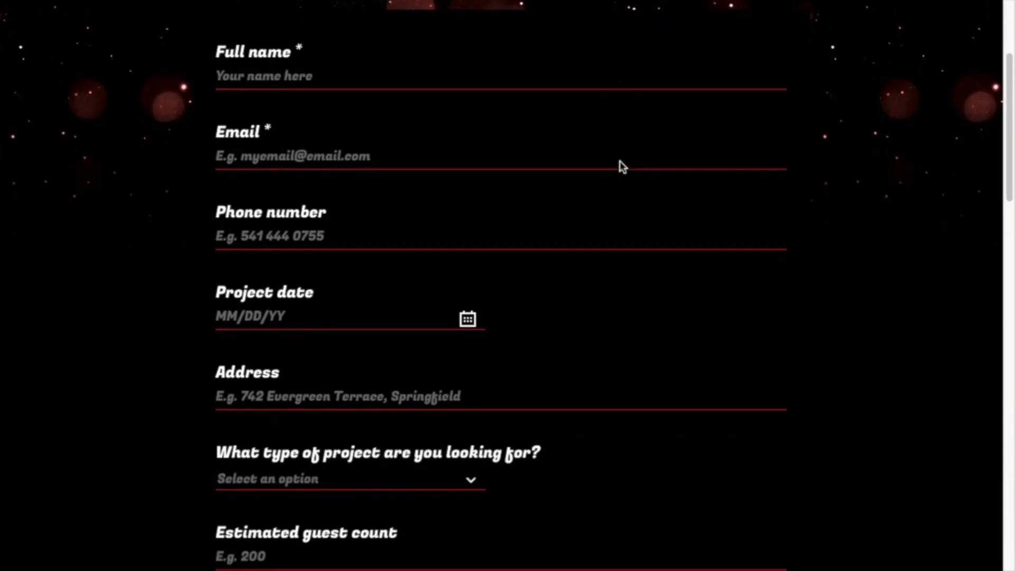